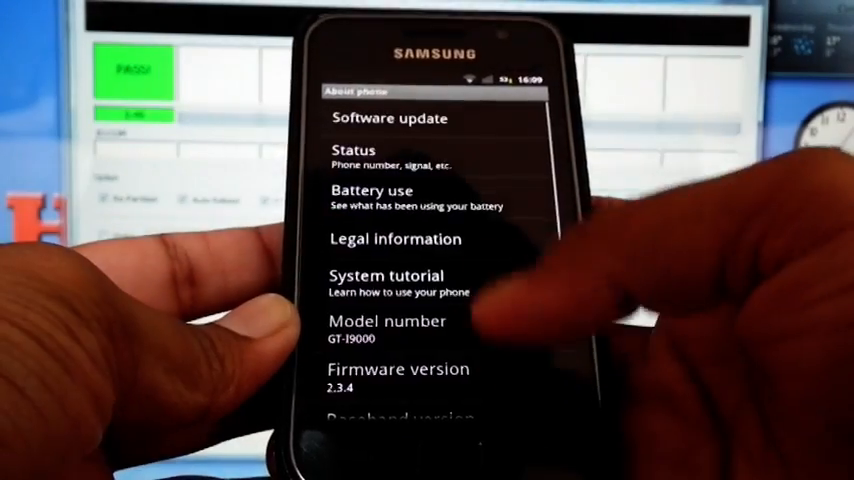
scroll(down, 3)
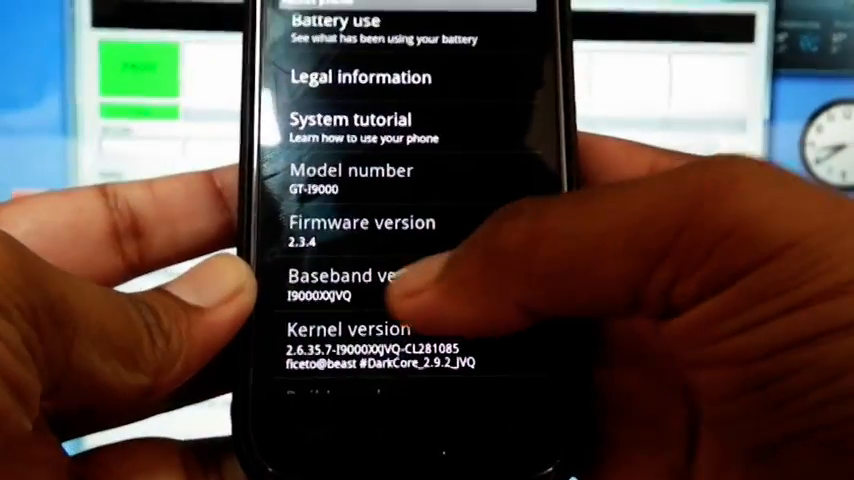
scroll(up, 3)
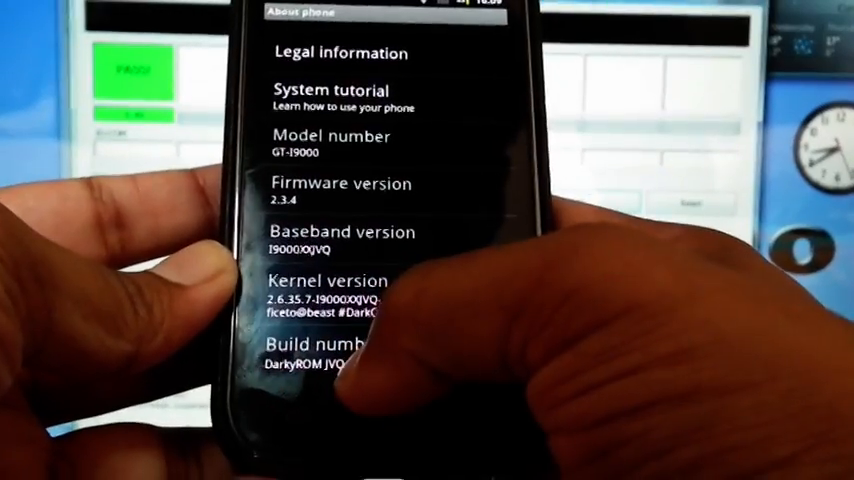
scroll(down, 3)
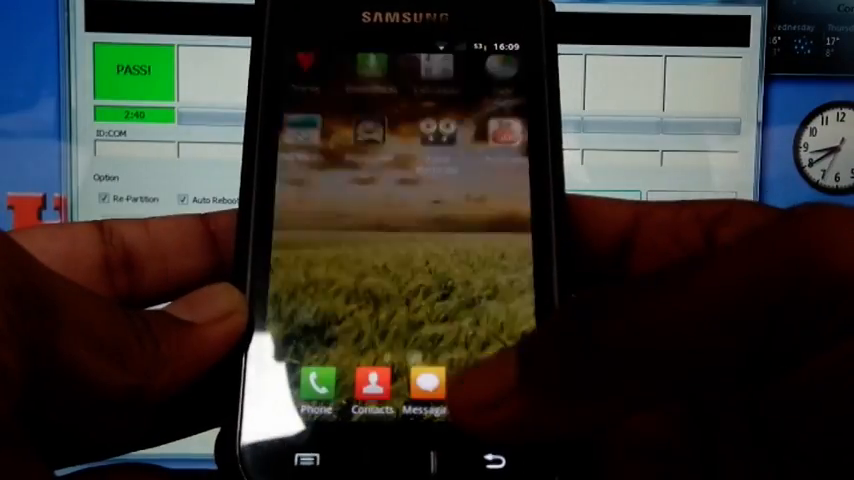
scroll(left, 3)
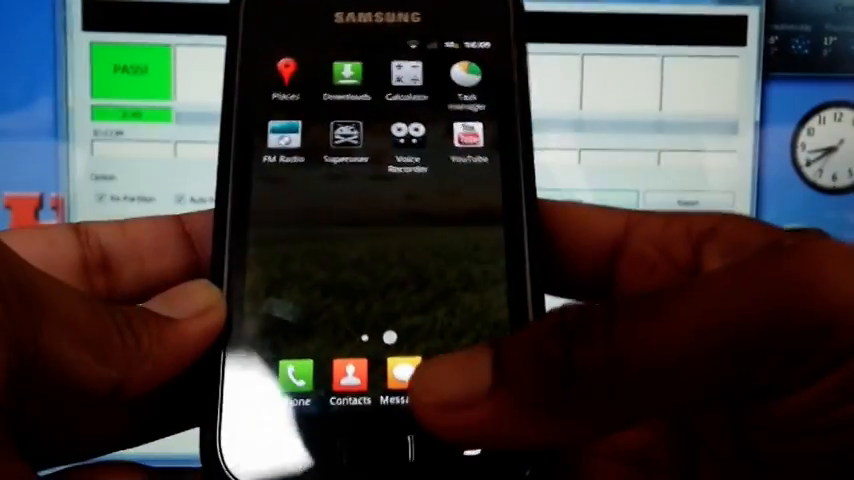